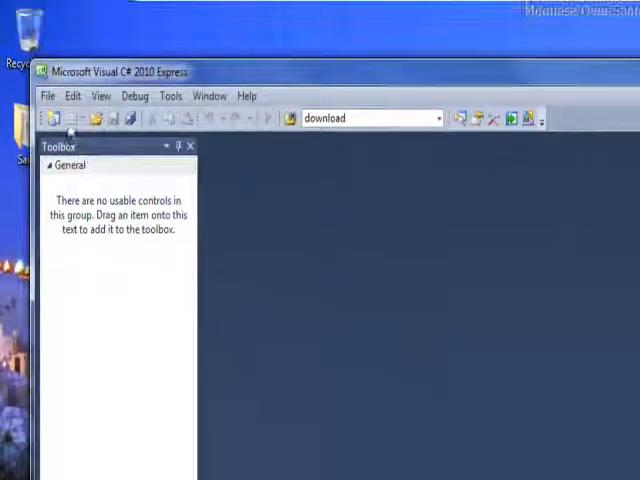
Step: Create a new Windows Forms Application project named WebBrowser01
left_click(47, 95)
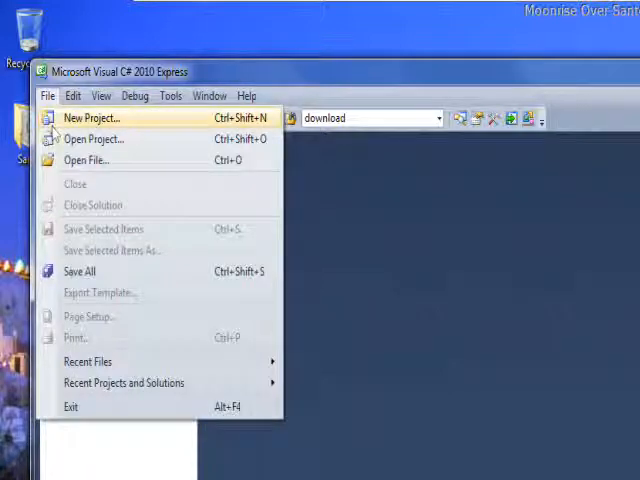
left_click(91, 117)
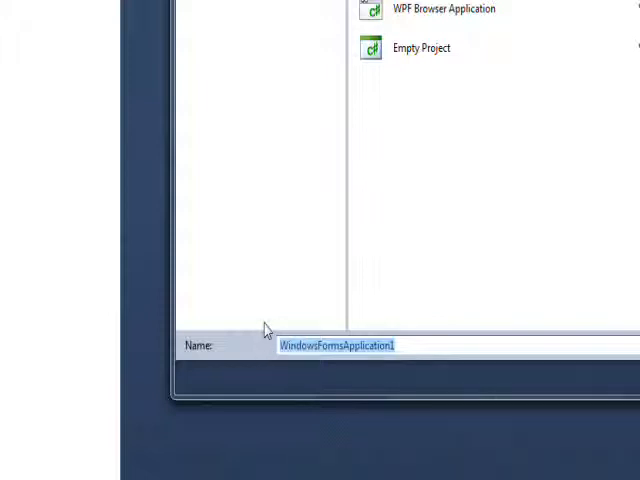
type("W")
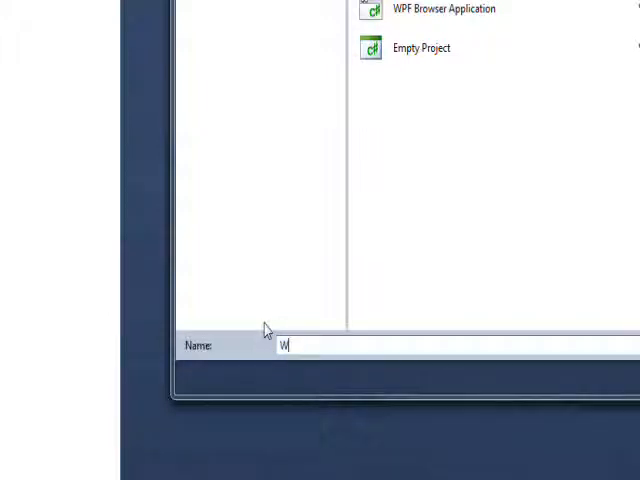
type("ebB")
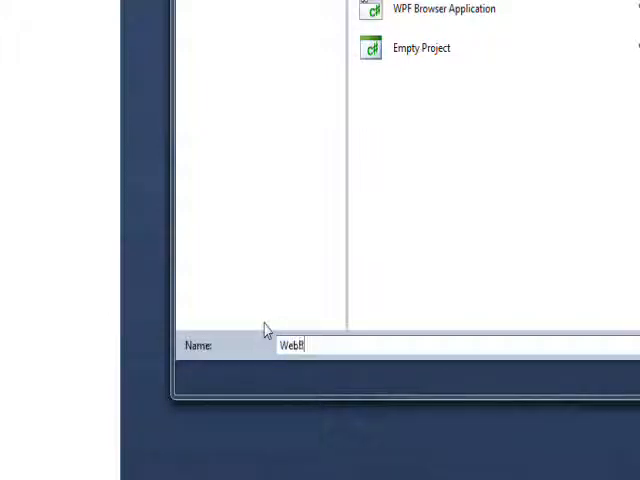
type("rowser")
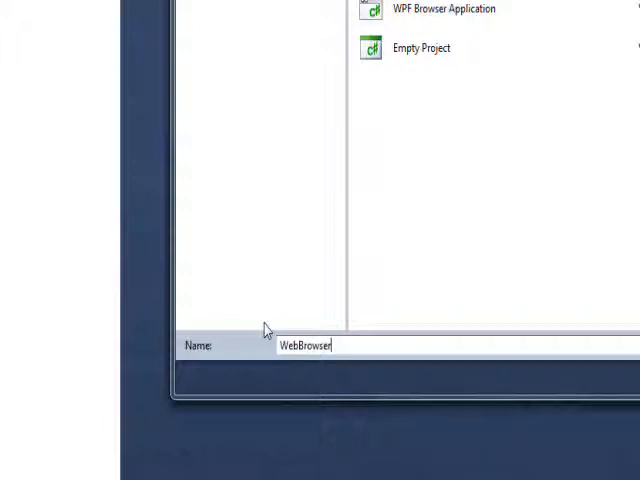
type("01")
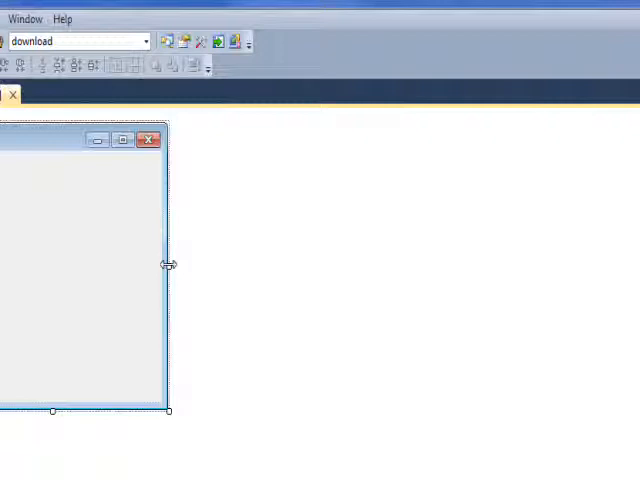
Step: Drag Form1's right edge far to the right to widen the form
left_click_drag(167, 263, 550, 256)
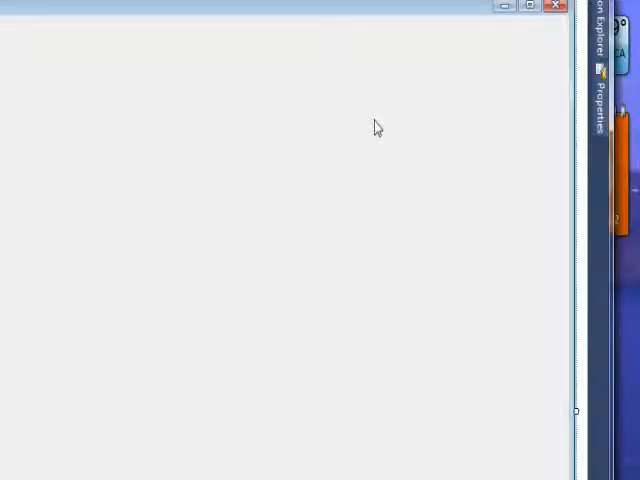
Step: Bring up the common form controls list beside the form in the designer
right_click(378, 127)
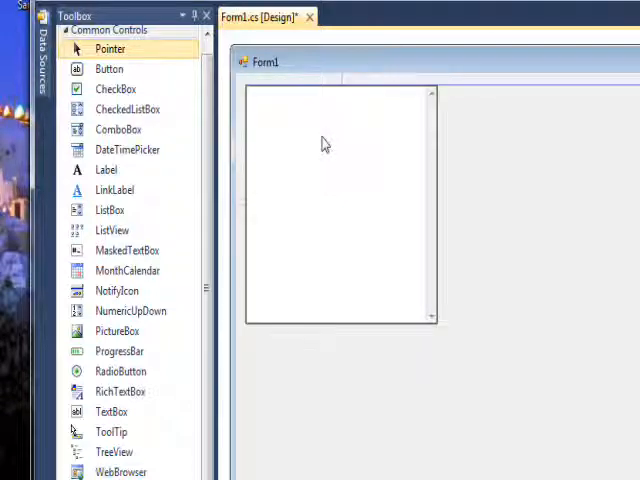
Step: Select webBrowser1 and drag its sizing handle so it fills most of the form
left_click(340, 200)
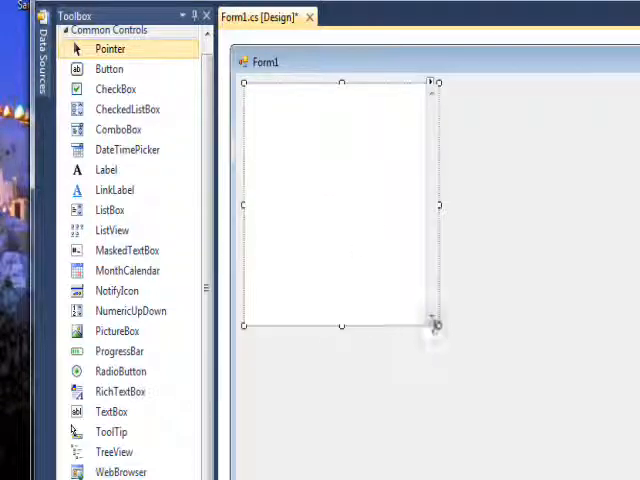
left_click_drag(435, 327, 465, 348)
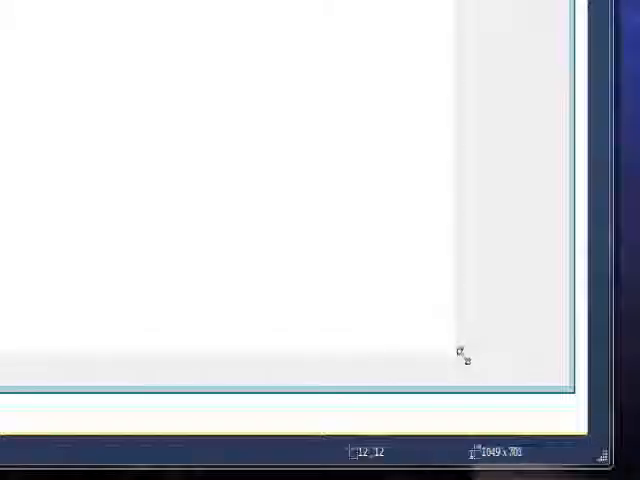
left_click_drag(464, 353, 464, 344)
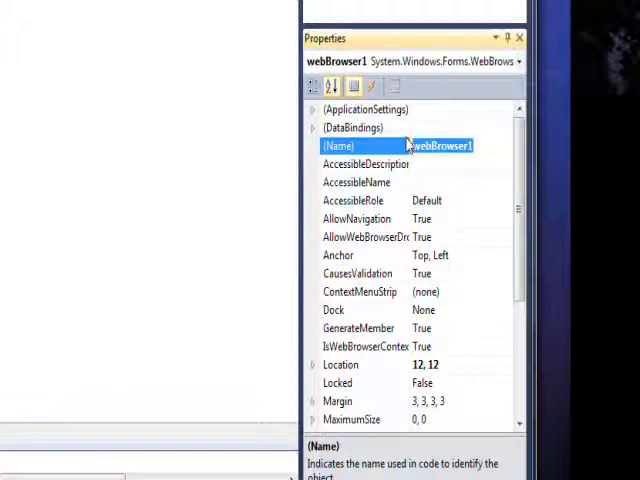
Step: Name the web browser control wbBrowser, then select the Search button and Google option
type("wbB")
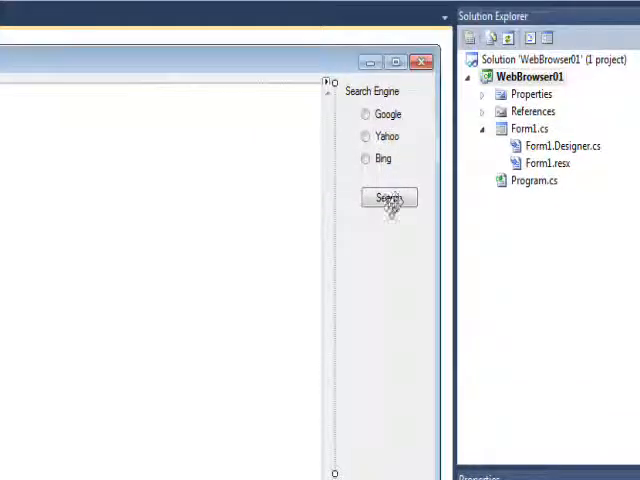
left_click(389, 197)
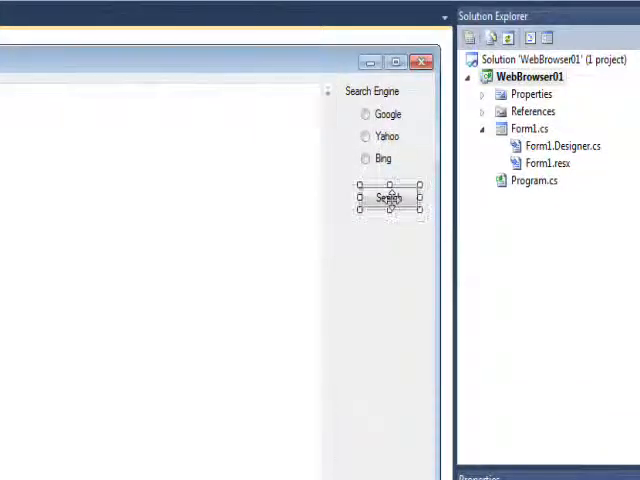
left_click(388, 197)
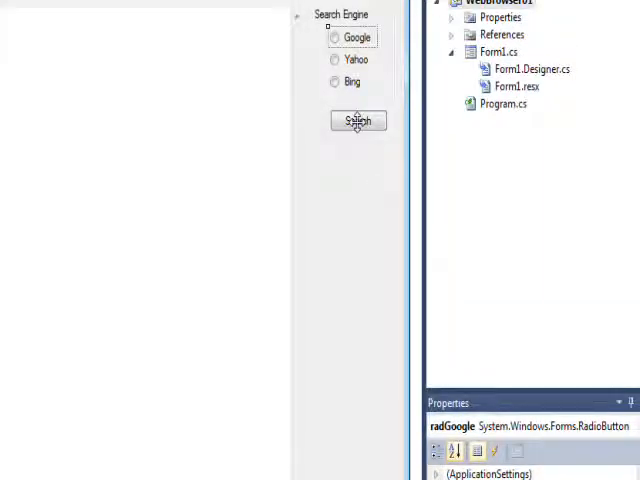
double_click(357, 120)
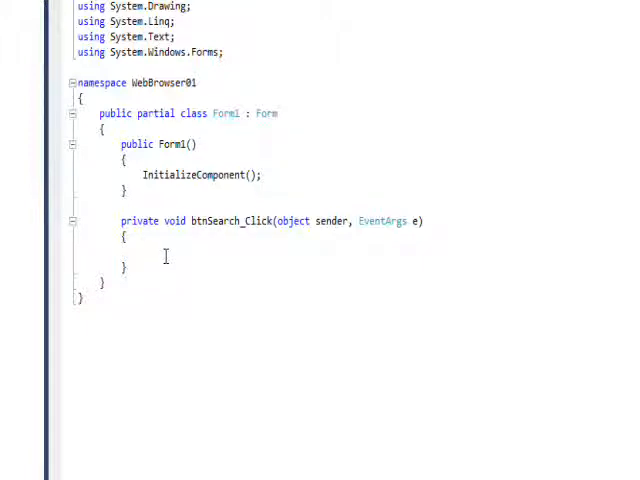
type("if (")
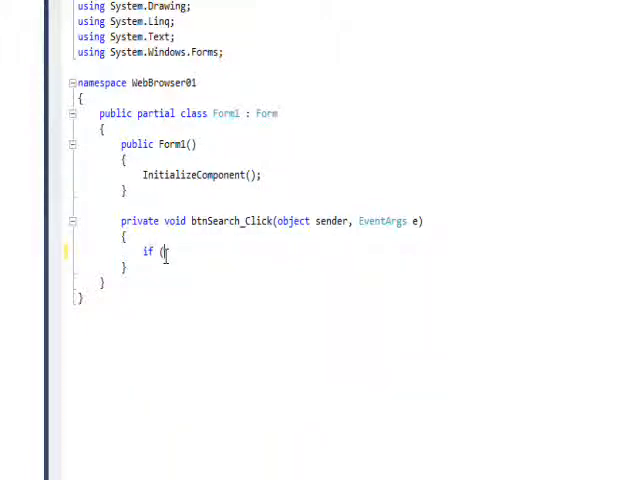
type("radBing.")
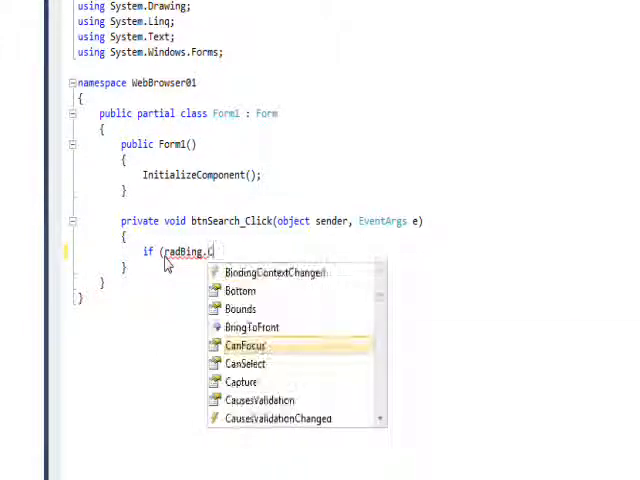
type("Checked)")
type("wbBrowser.")
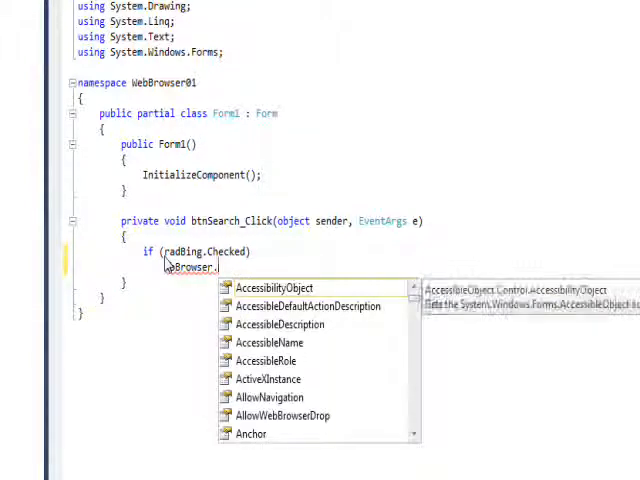
type("N")
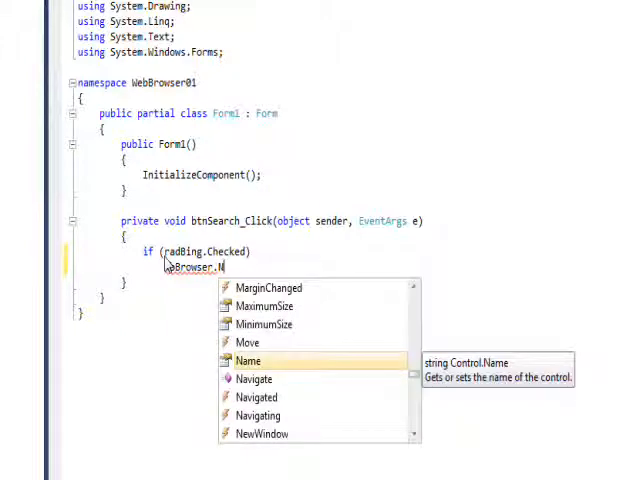
key("Down")
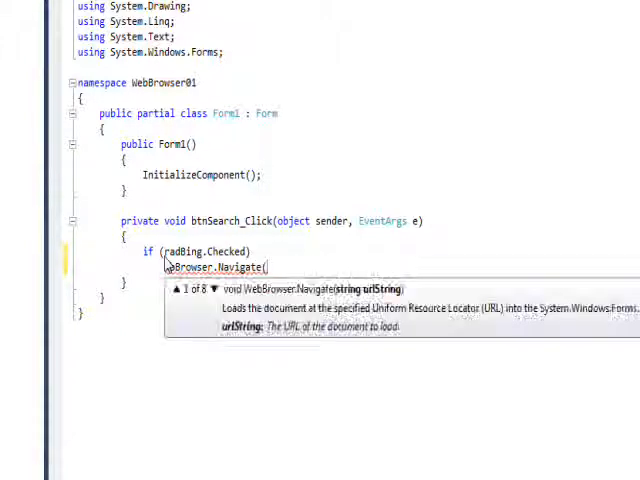
type("\"")
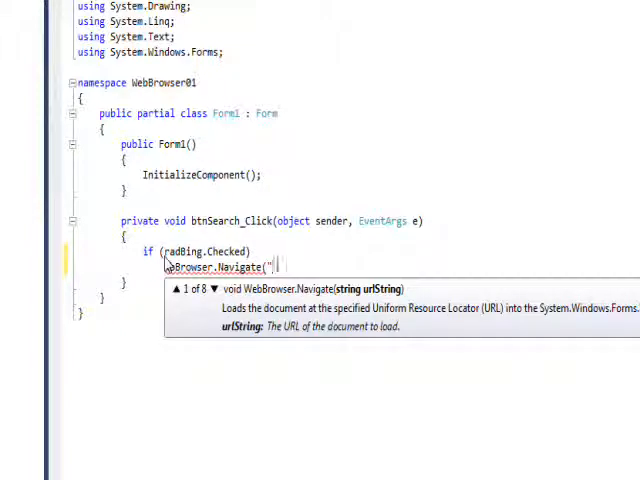
type("http")
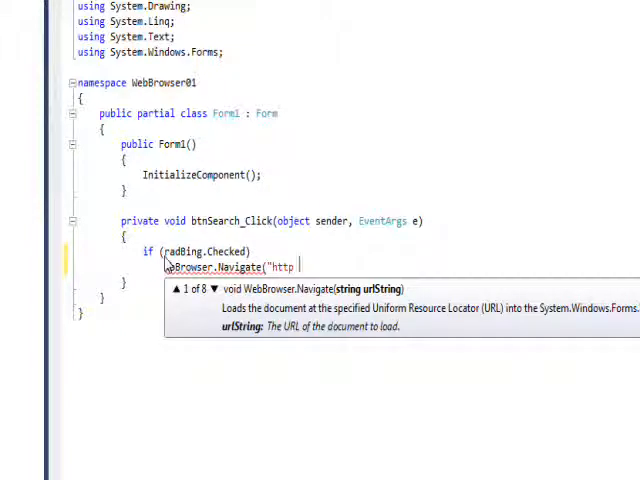
type("://")
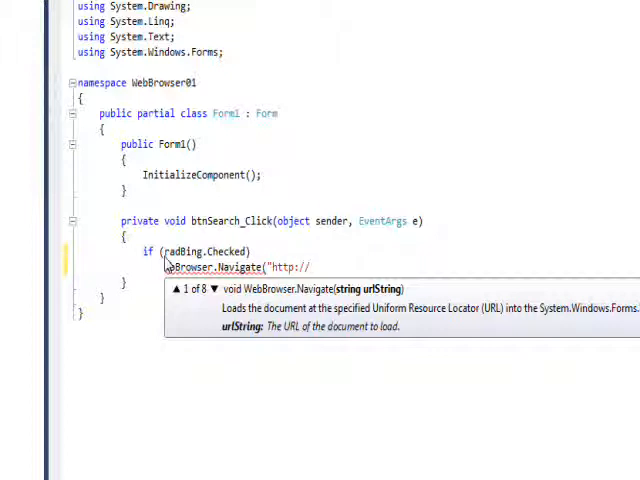
type("bi")
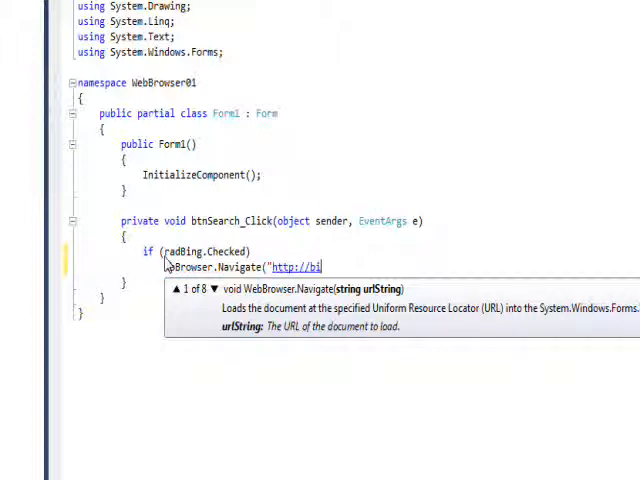
type("ng.com")
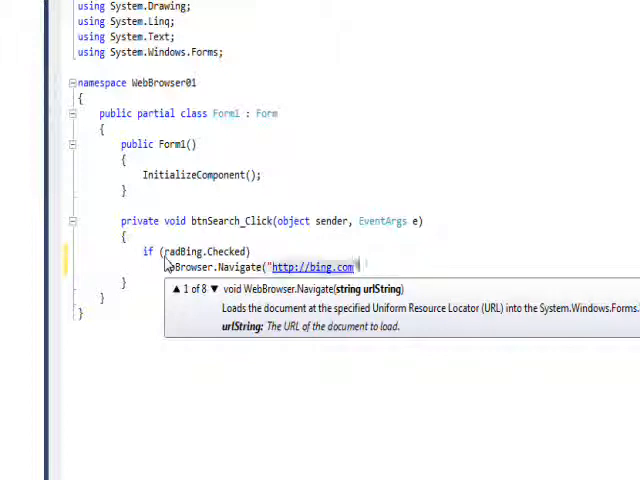
type(");")
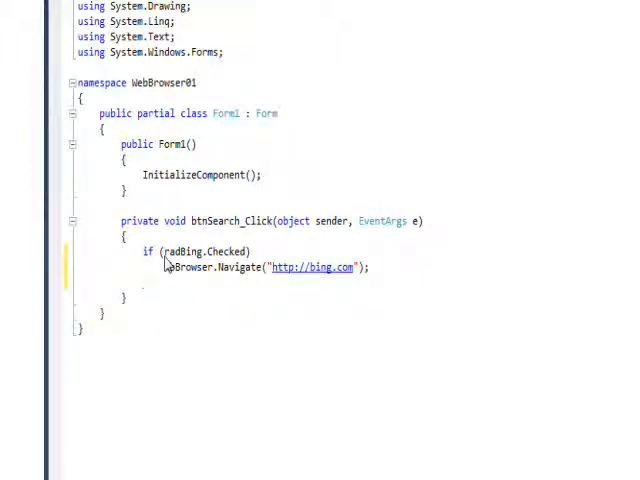
type("else if")
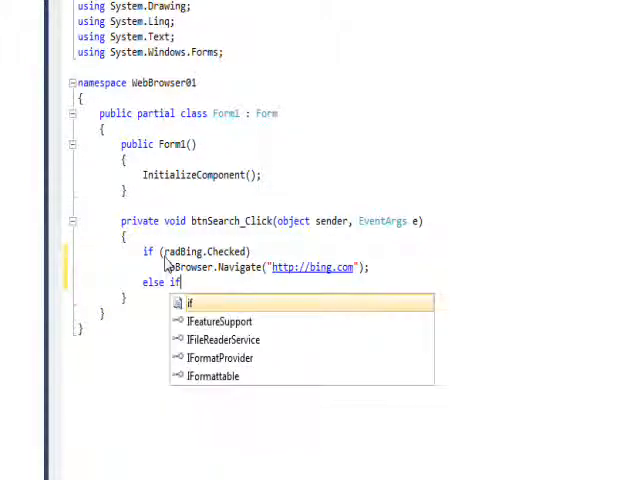
type("(radGoogle.C")
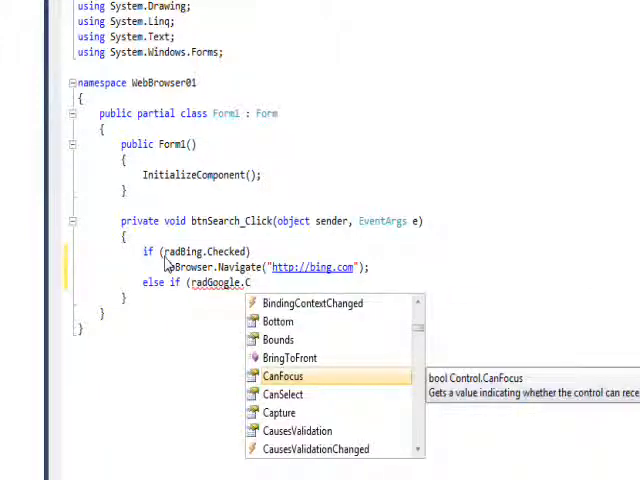
type("hecked)")
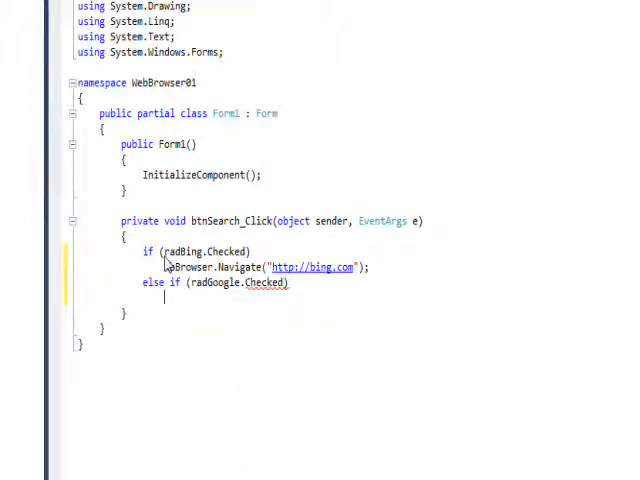
type("wbBrowser.")
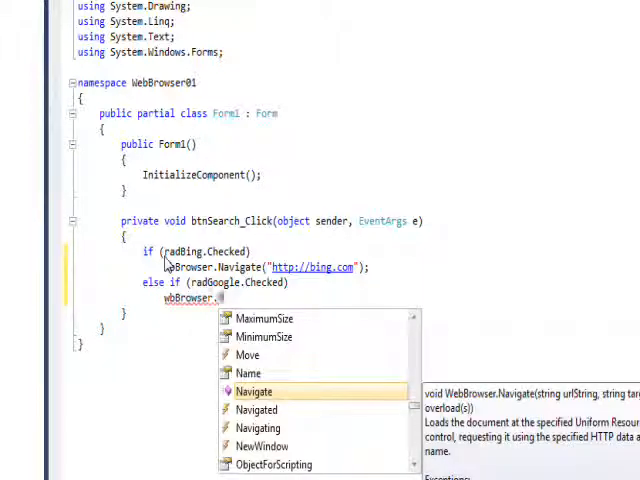
type("Navigate(")
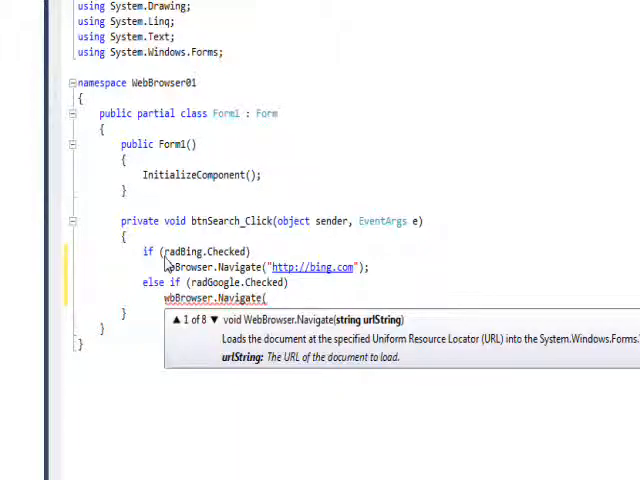
type("\"h")
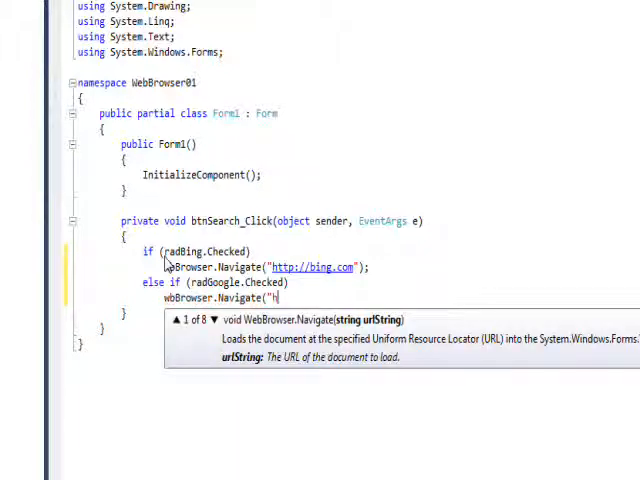
type("ttp")
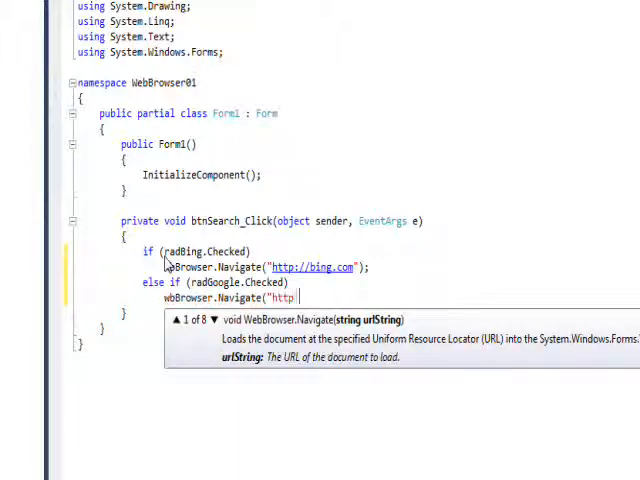
type("//")
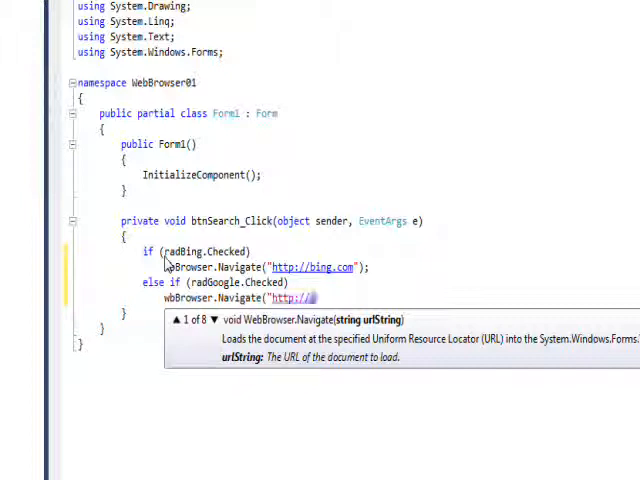
type("google")
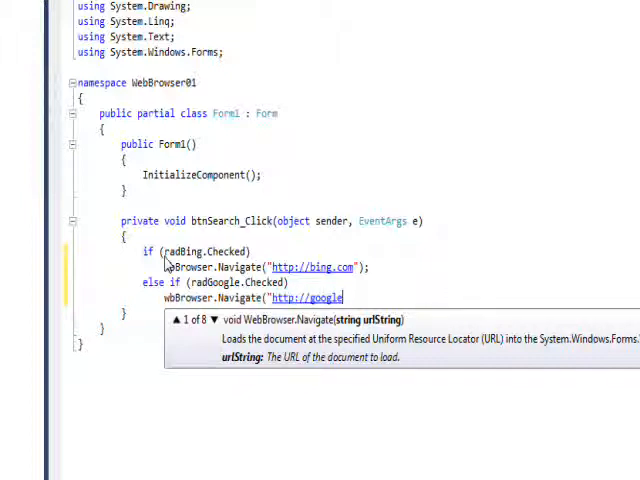
type(".com\")")
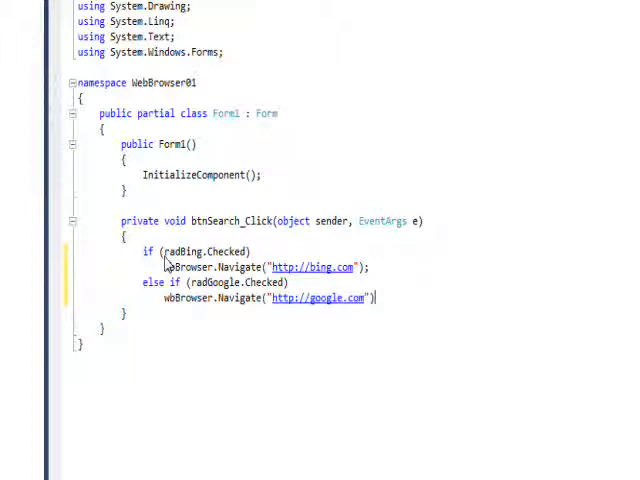
Step: Type else if (radYahoo.Checked) with a wbBrowser.Navigate call to the Yahoo http address
type("e")
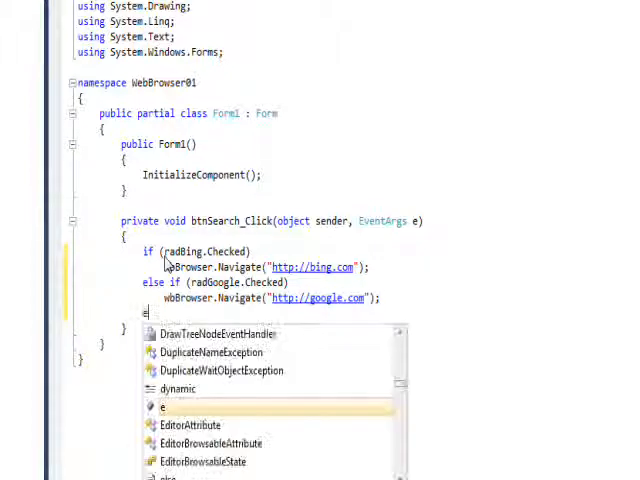
type("lse if (r")
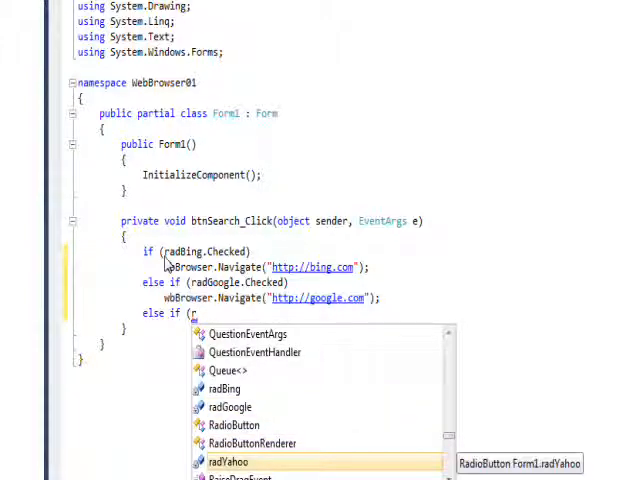
type("o.C")
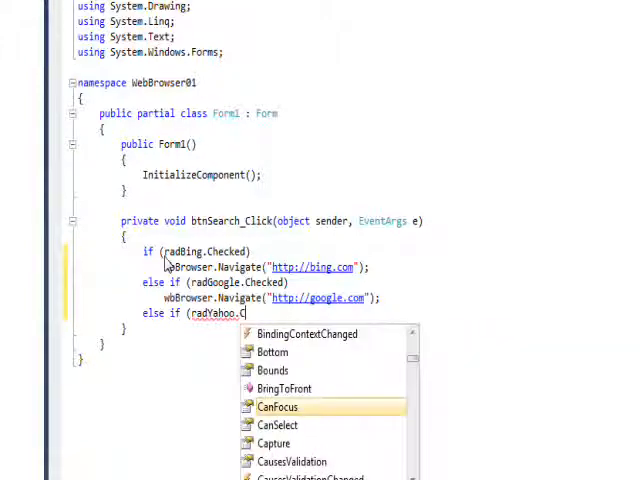
type("hecked)")
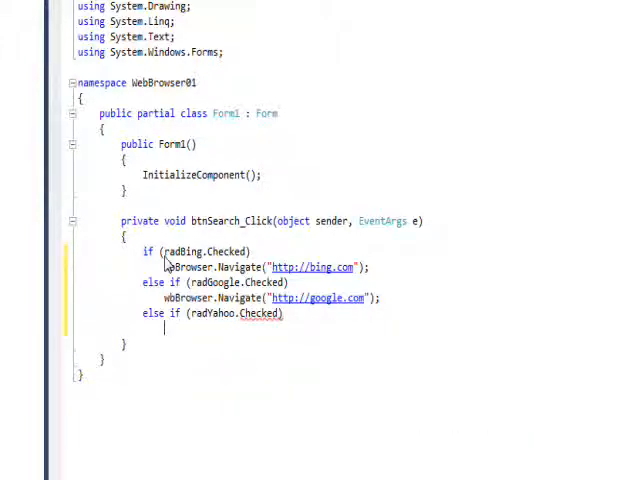
type("wbBrowser.Navigate(\"")
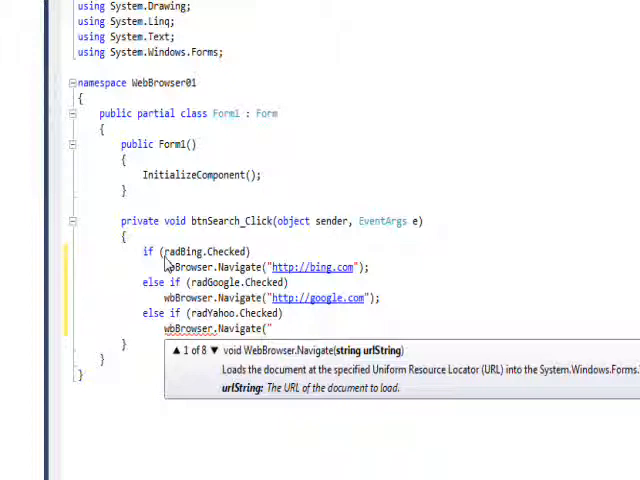
type("http")
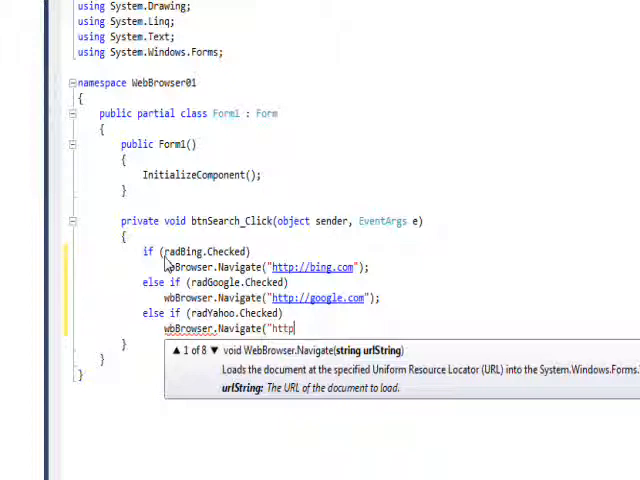
type("://")
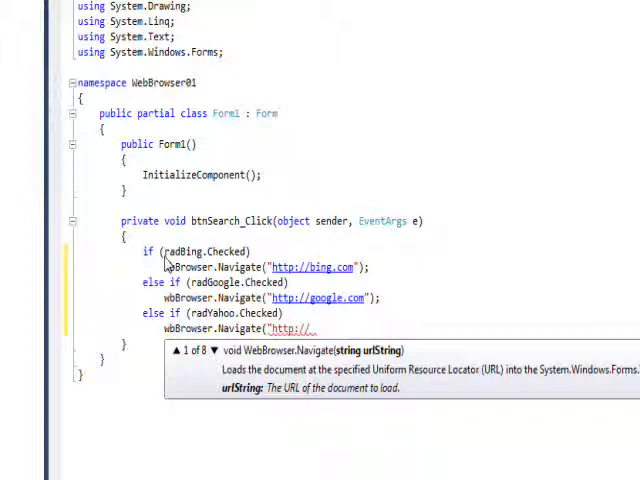
type("yah")
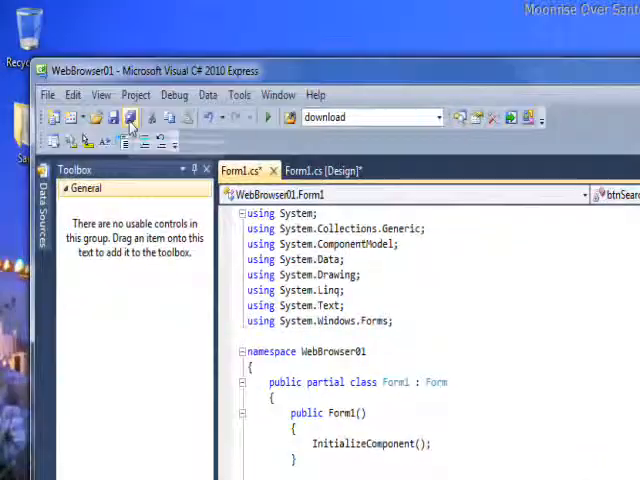
Step: Save all project files and confirm saving the project as WebBrowser01
left_click(130, 117)
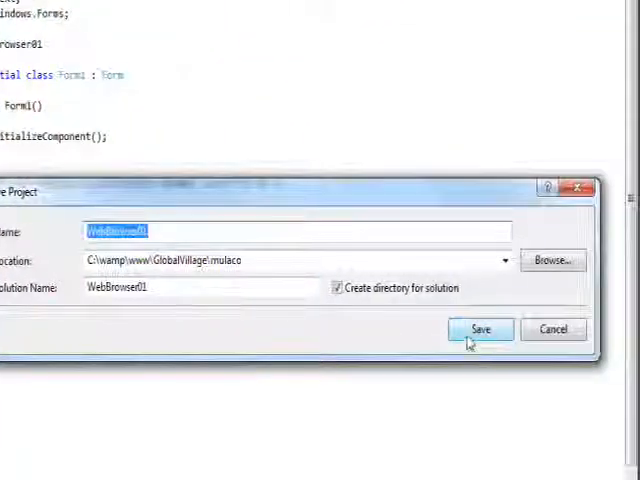
left_click(480, 330)
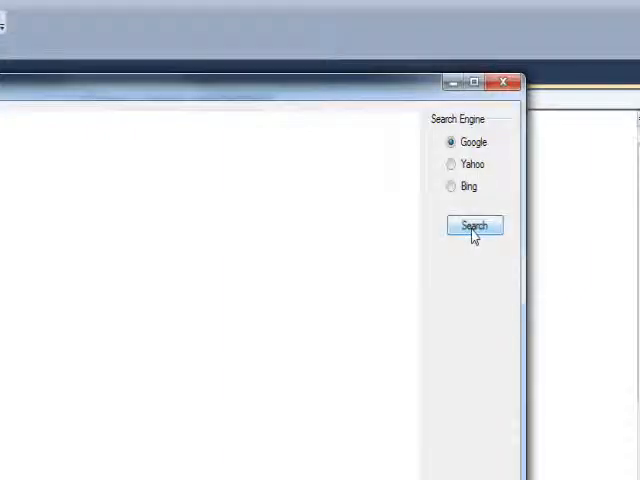
Step: Search with Google to load its page, then select Yahoo and search again
left_click(474, 225)
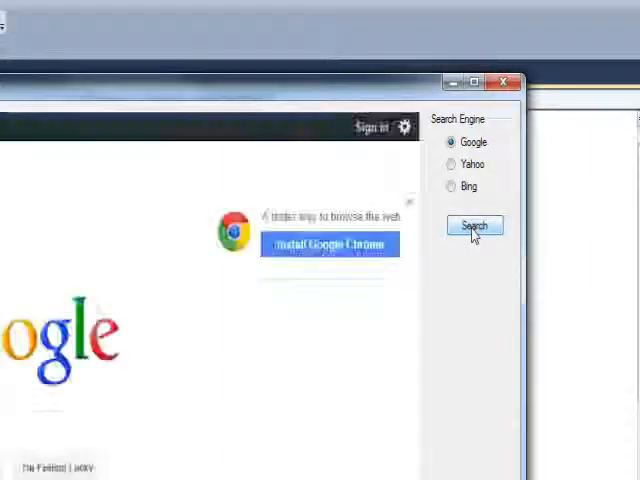
left_click(473, 225)
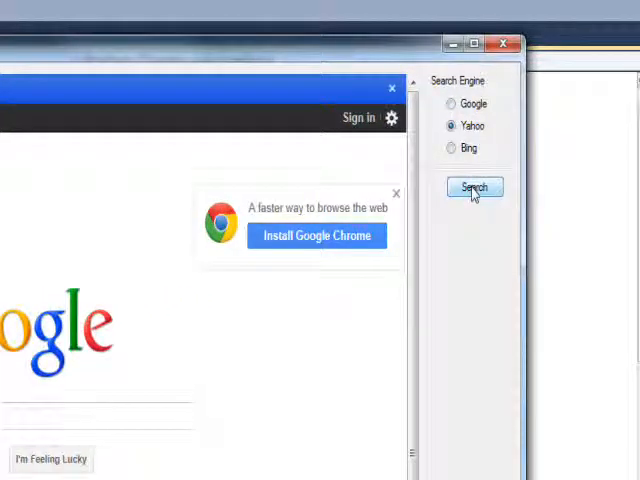
left_click(474, 188)
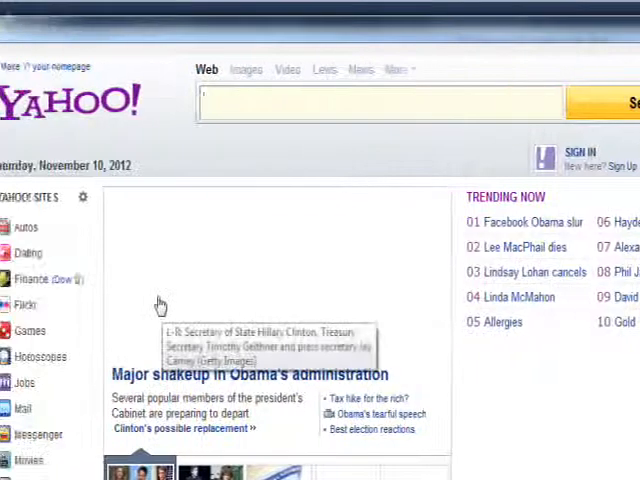